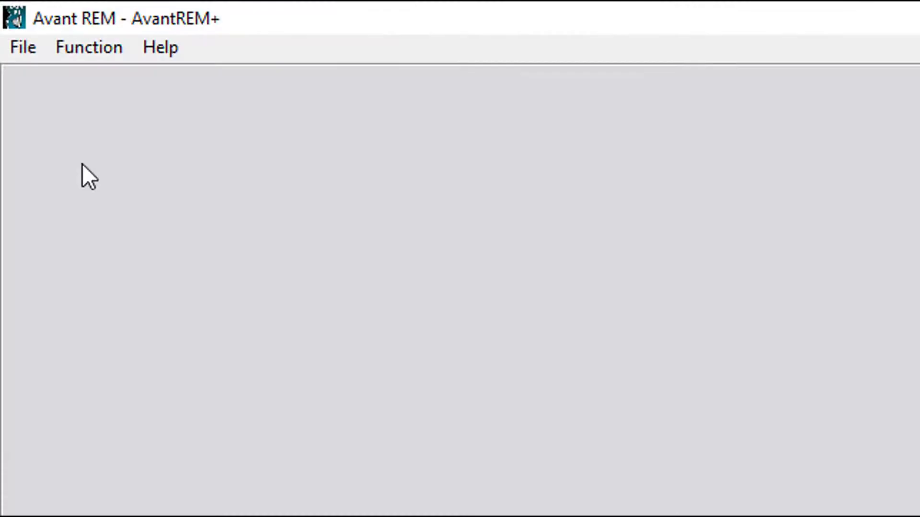
Open Advanced Options from the File menu to show the General settings
left_click(23, 47)
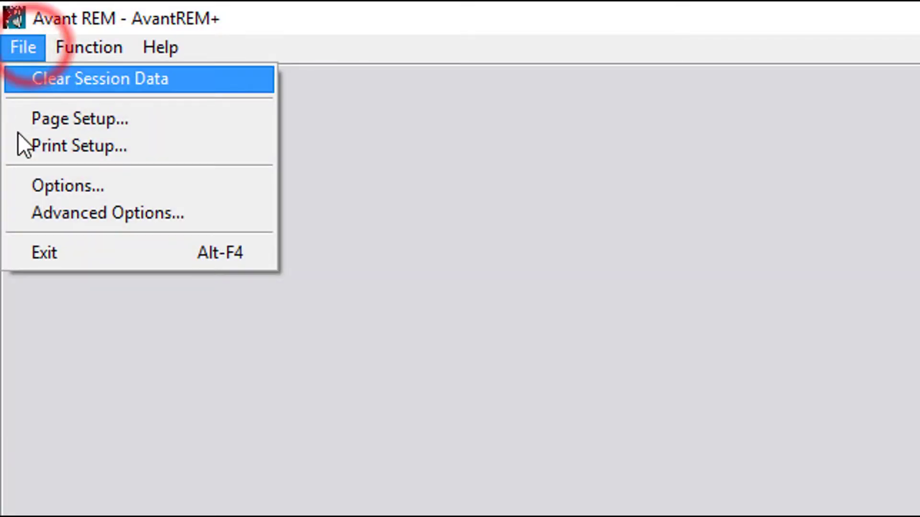
left_click(108, 212)
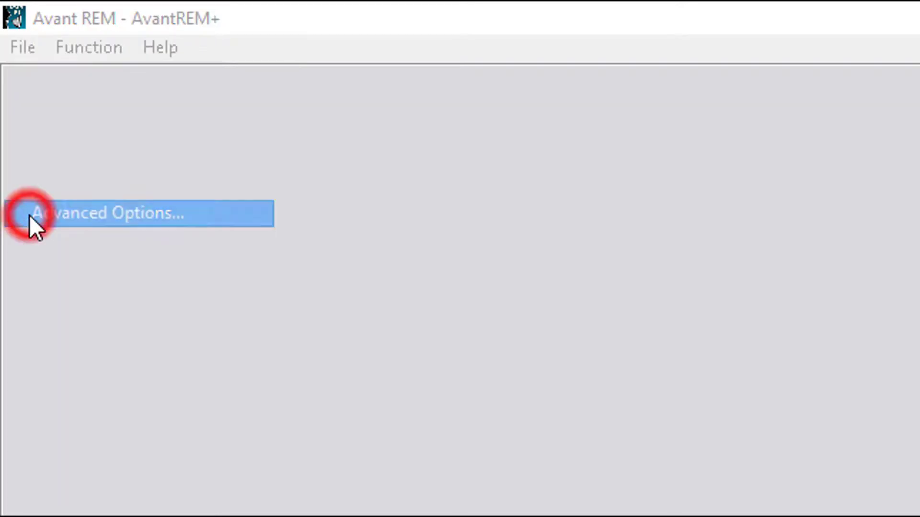
left_click(112, 213)
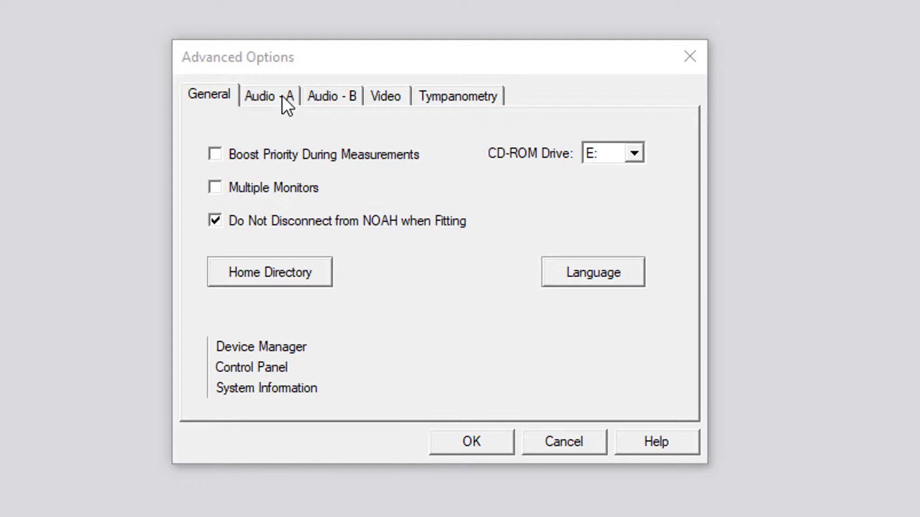
Show the Audio - A tab, with all devices and mixers on MedRx REM+ Audio - A
left_click(269, 95)
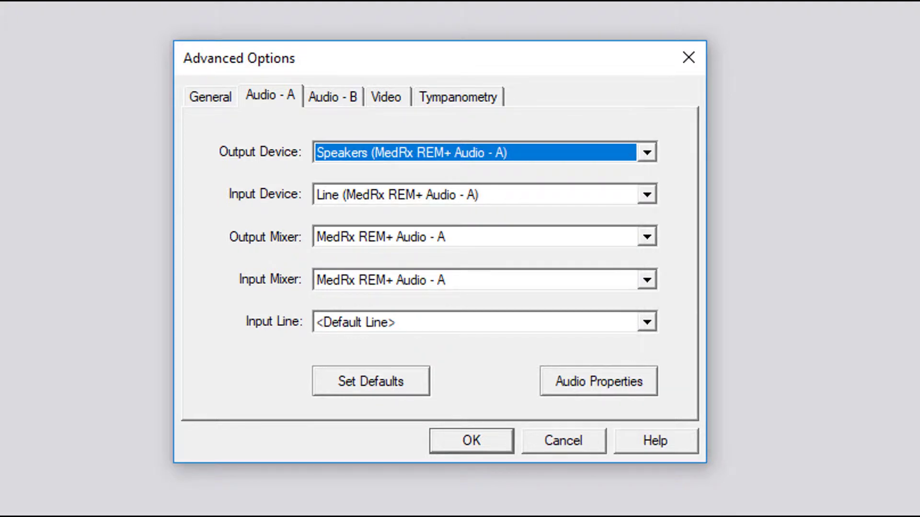
Show the Audio - B tab, with all devices and mixers on MedRx REM+ Audio - B
left_click(332, 96)
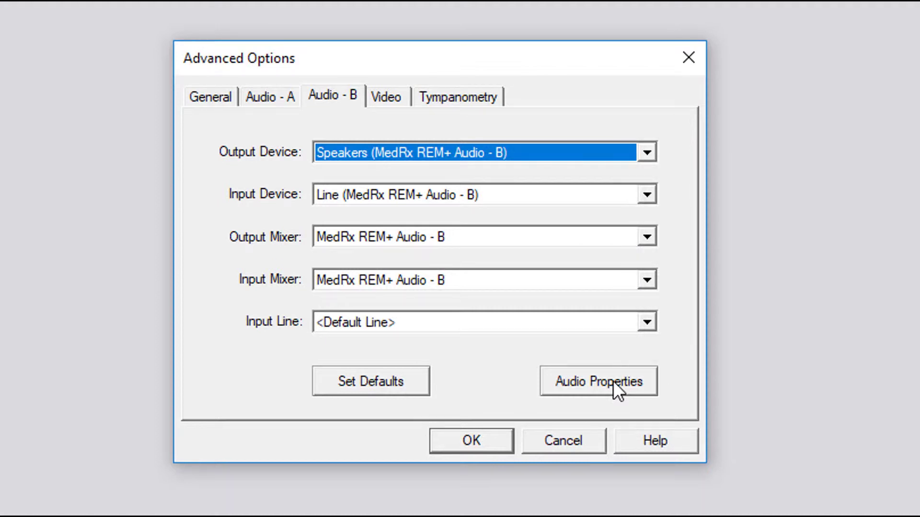
left_click(598, 381)
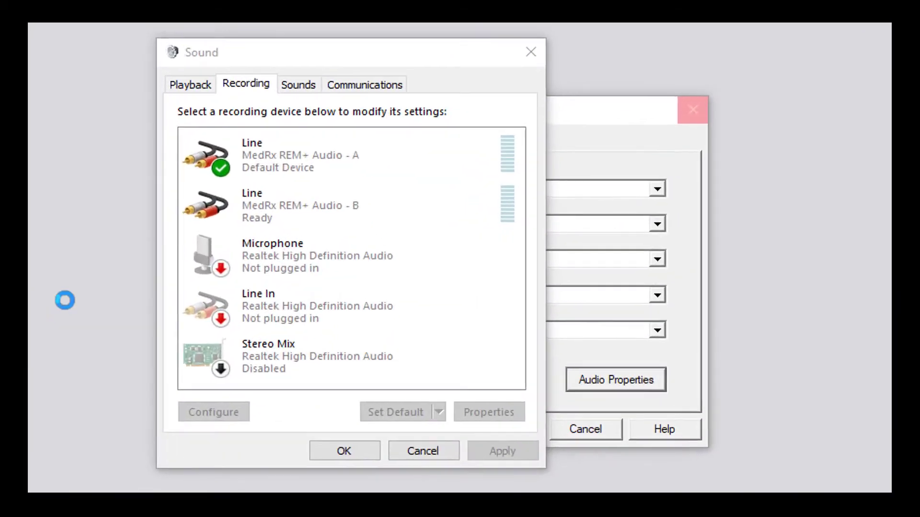
left_click(190, 84)
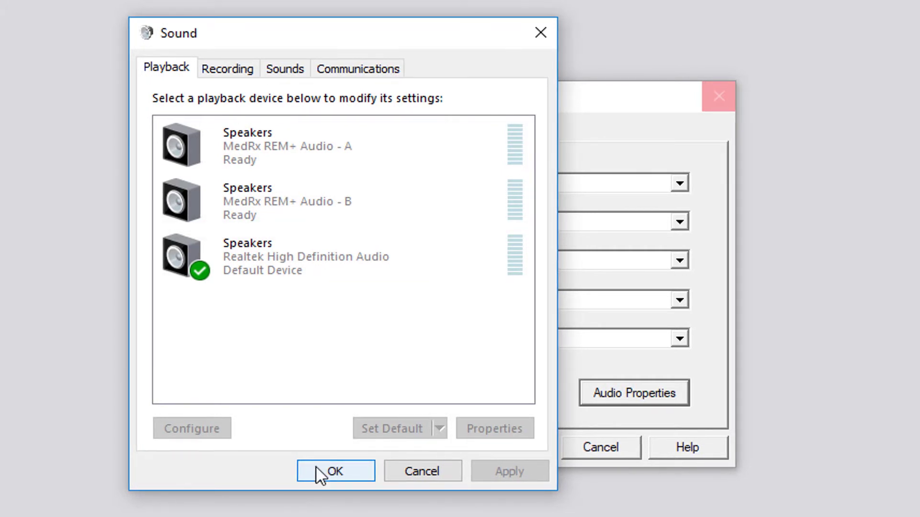
left_click(335, 471)
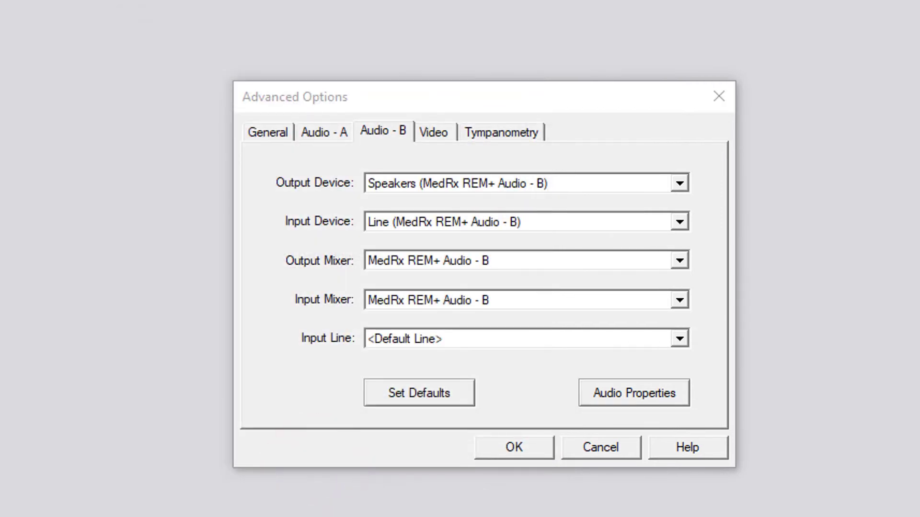